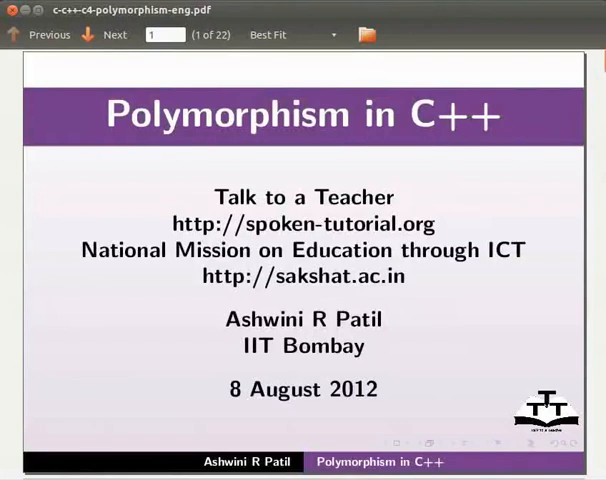
# Step: Advance to the Learning Objectives slide and reveal the Polymorphism, Virtual Function and example objectives
pyautogui.click(104, 34)
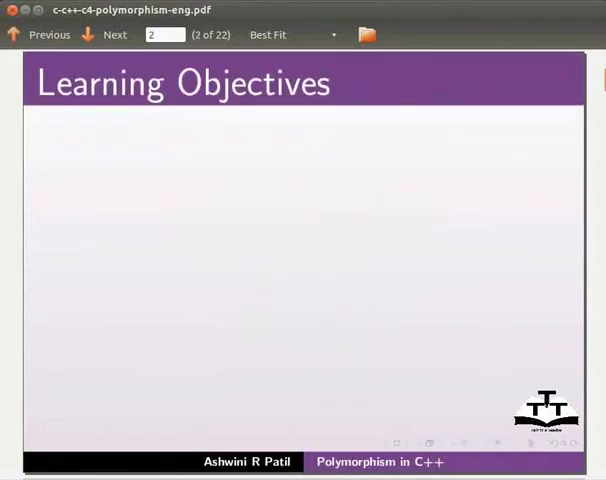
pyautogui.click(104, 34)
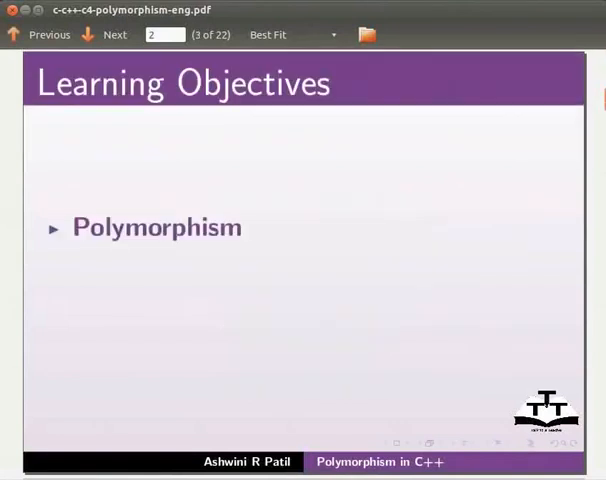
pyautogui.click(104, 36)
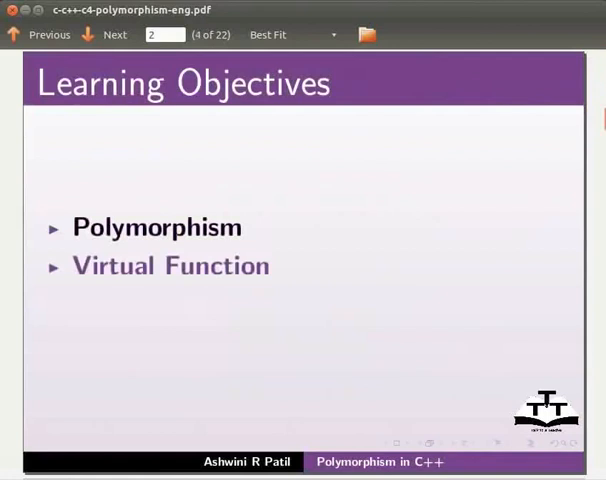
pyautogui.click(102, 36)
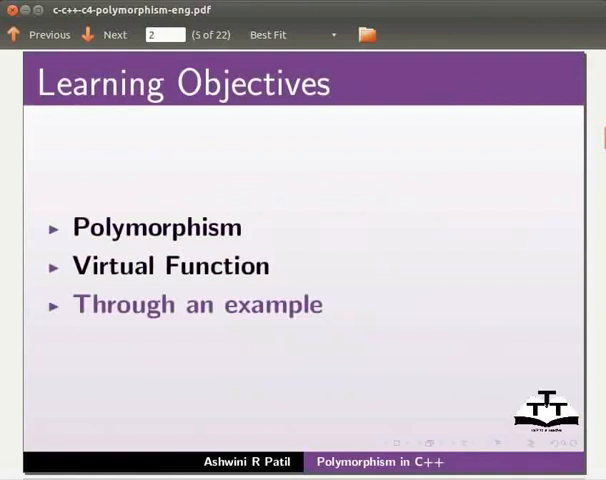
# Step: Show the System Requirements (Ubuntu OS, g++ compiler) and reach the Introduction to Polymorphism slide
pyautogui.click(104, 36)
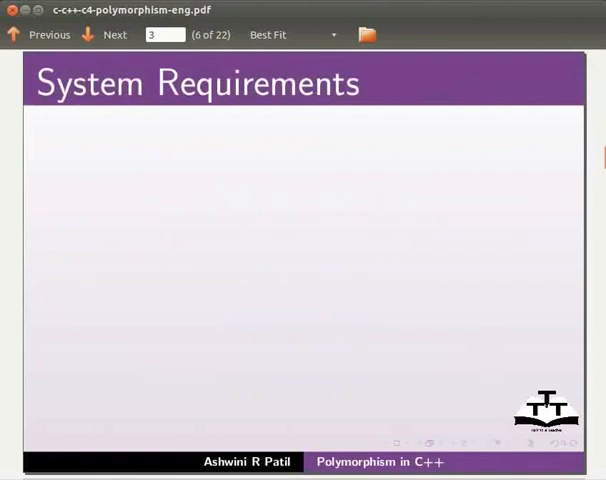
pyautogui.click(104, 34)
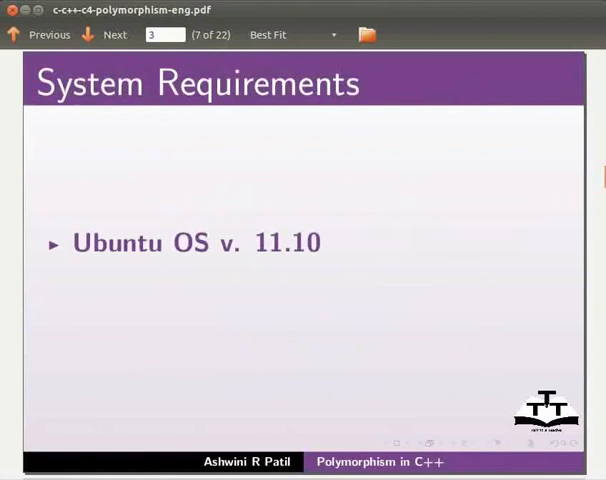
pyautogui.click(104, 34)
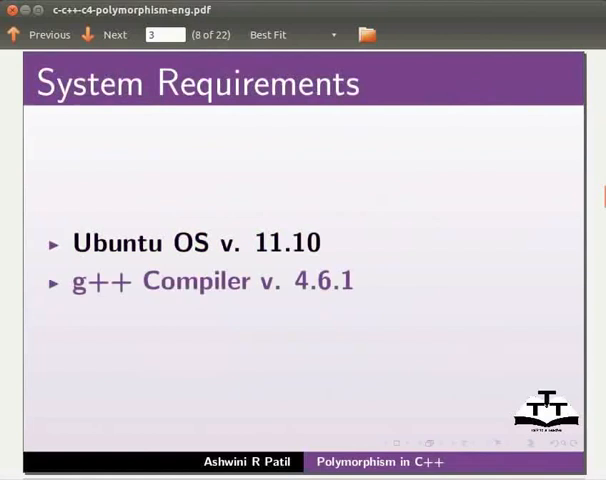
pyautogui.click(104, 36)
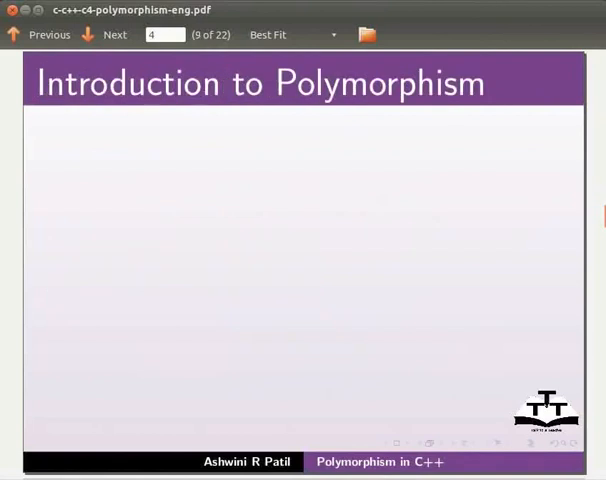
# Step: Reveal the polymorphism definition, then the Virtual Functions slide with its first two points
pyautogui.click(112, 34)
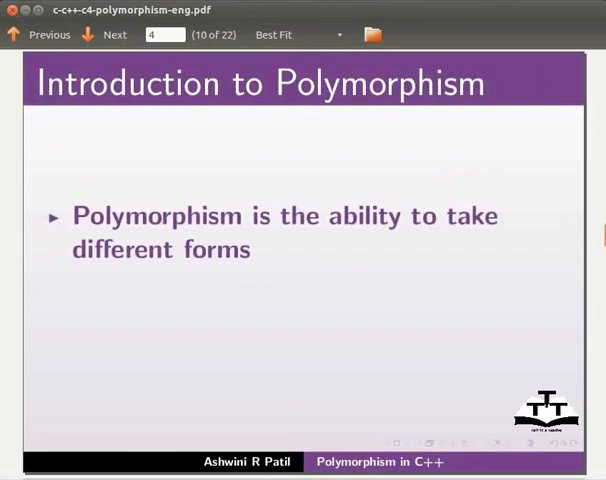
pyautogui.click(112, 34)
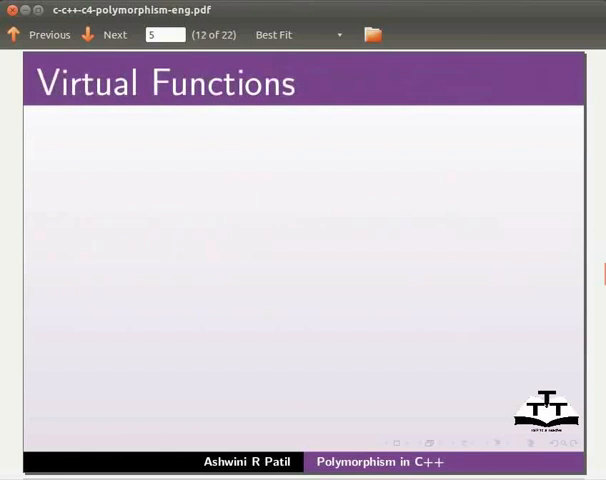
pyautogui.click(112, 34)
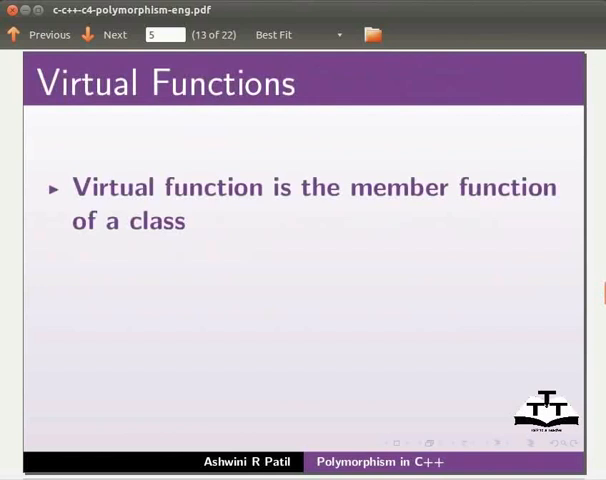
pyautogui.click(104, 34)
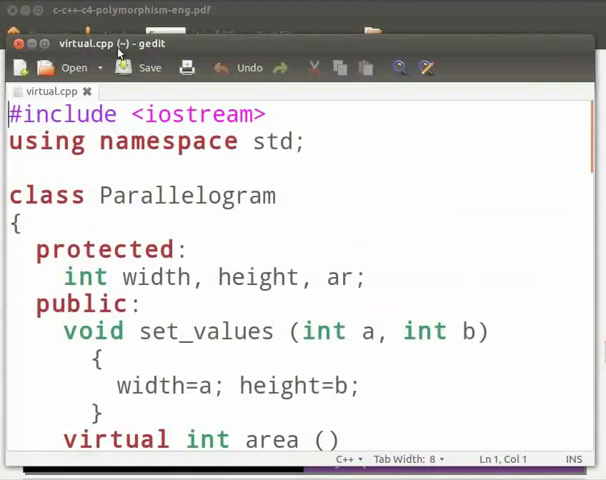
pyautogui.moveTo(250, 300)
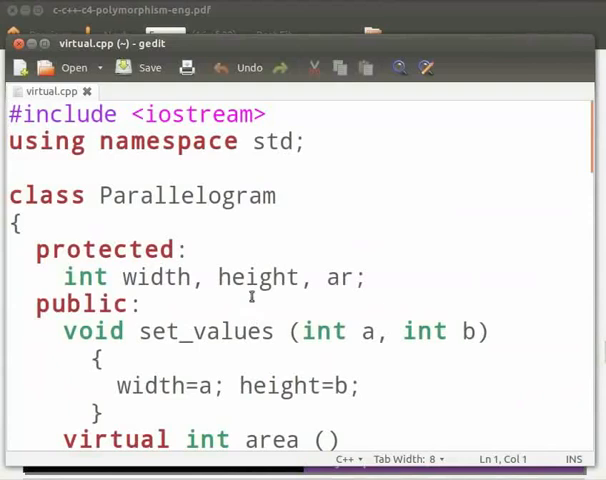
pyautogui.moveTo(270, 276)
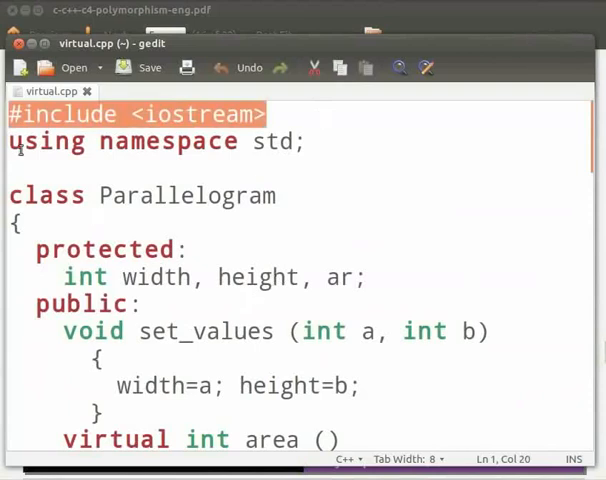
# Step: Focus virtual.cpp in gedit and move down through the Parallelogram base class members
pyautogui.click(308, 140)
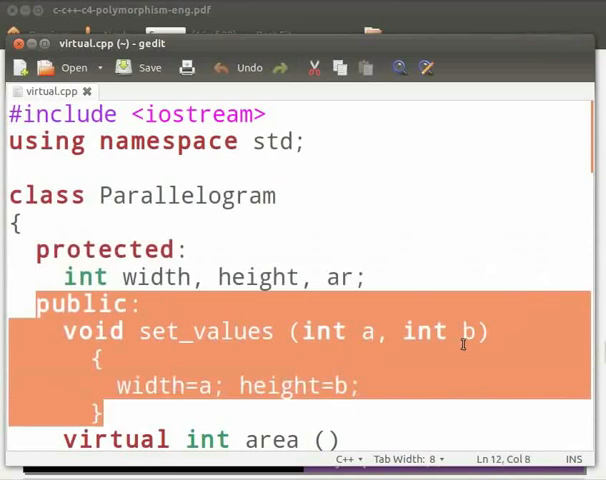
pyautogui.moveTo(162, 420)
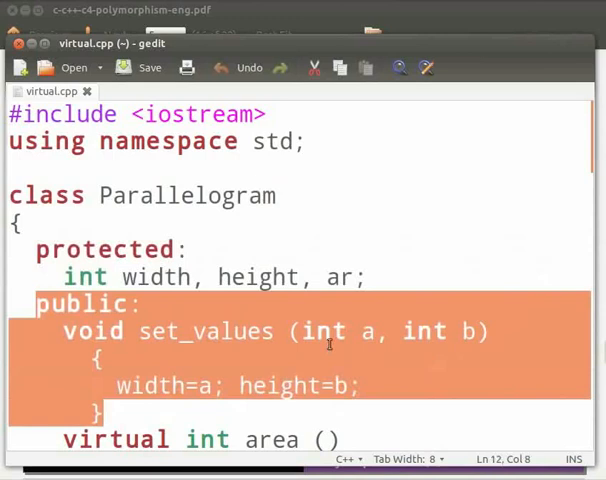
pyautogui.scroll(-3)
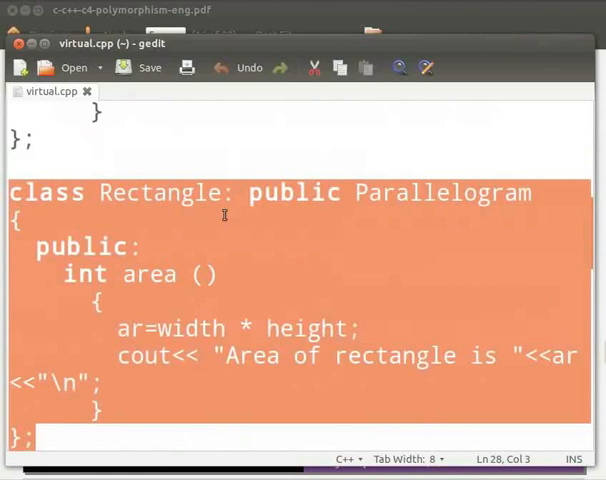
pyautogui.moveTo(386, 260)
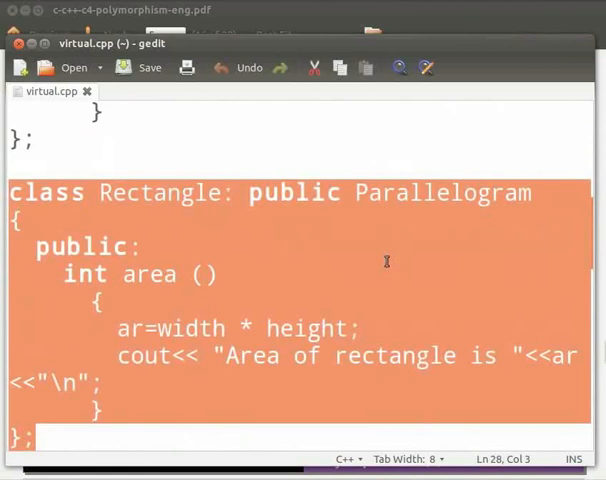
pyautogui.moveTo(494, 254)
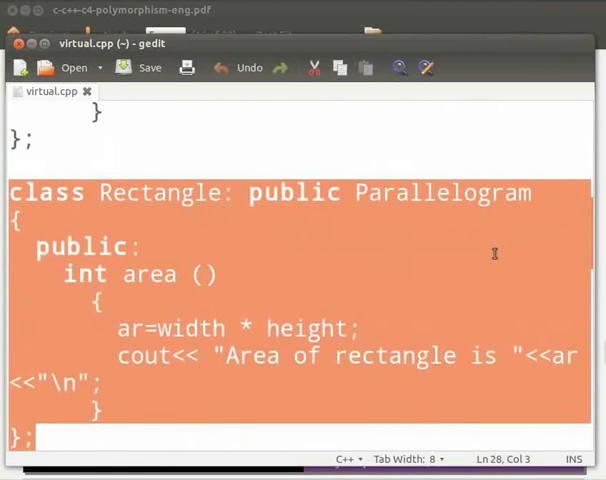
# Step: Scroll virtual.cpp down to the Rectangle class and then the Triangle class
pyautogui.scroll(-3)
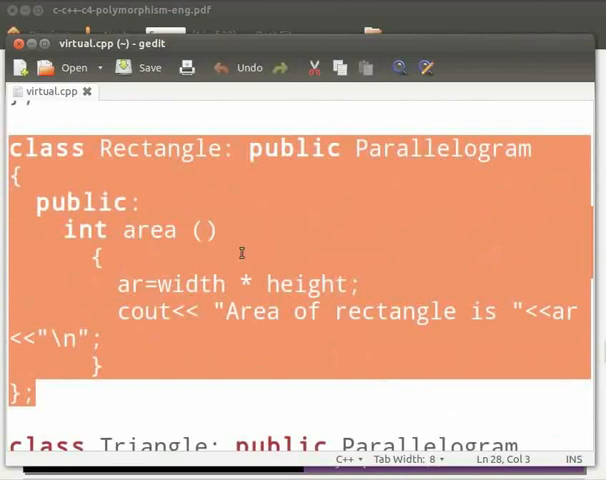
pyautogui.moveTo(380, 344)
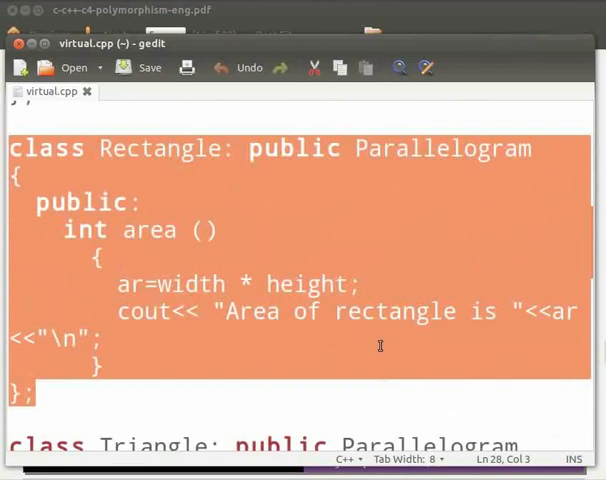
pyautogui.moveTo(292, 344)
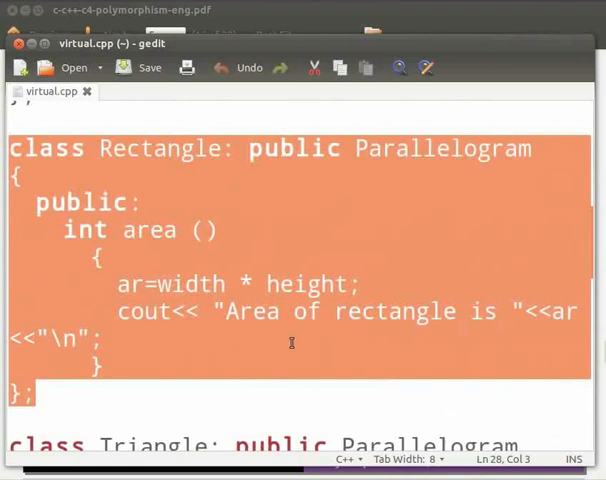
pyautogui.scroll(-3)
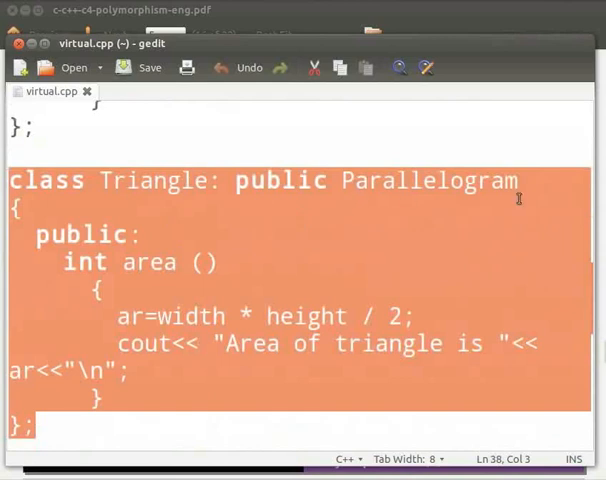
pyautogui.moveTo(108, 284)
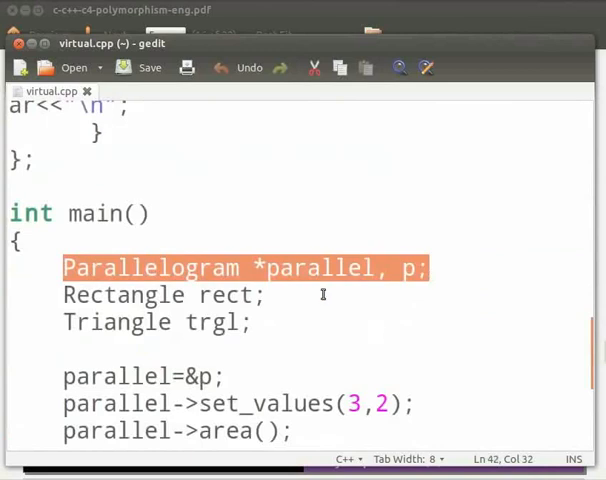
pyautogui.moveTo(410, 284)
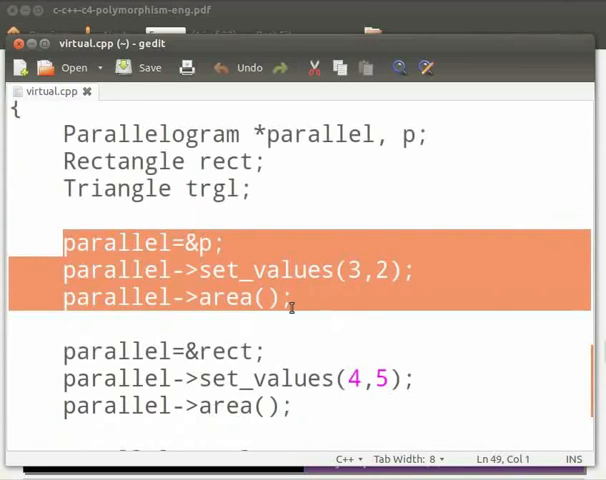
pyautogui.scroll(-3)
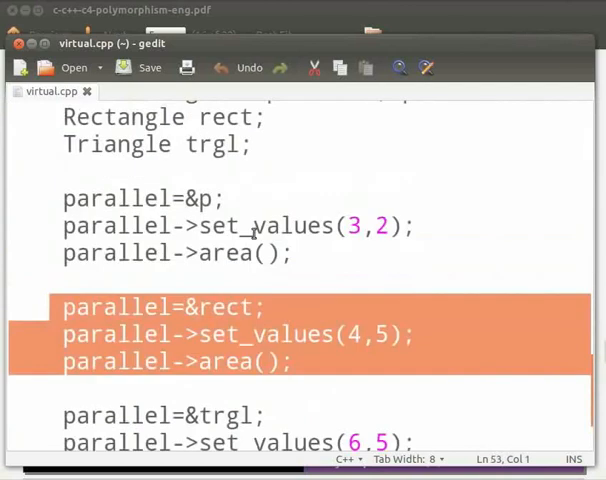
pyautogui.scroll(-3)
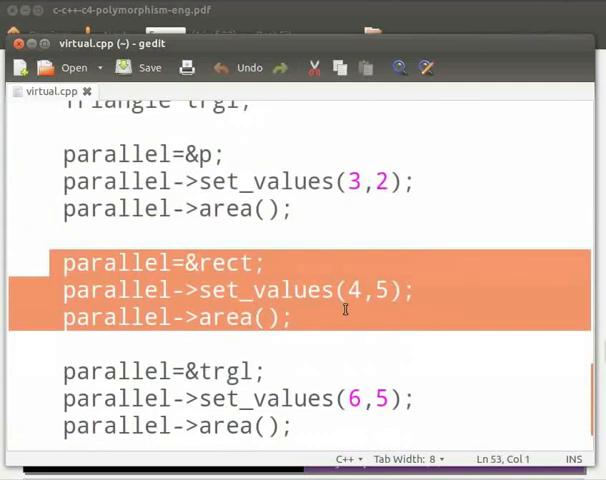
pyautogui.moveTo(420, 306)
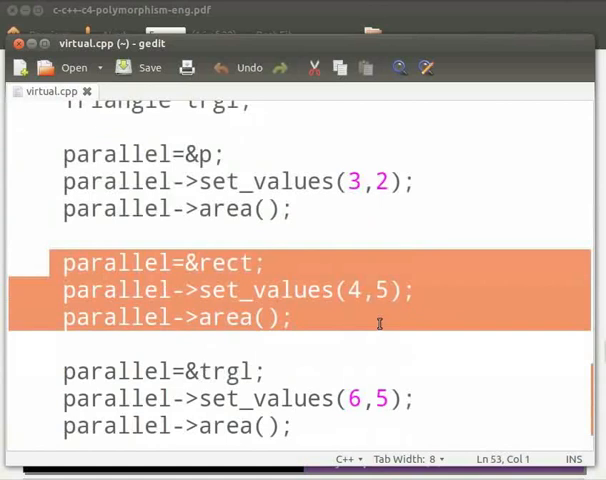
pyautogui.scroll(-3)
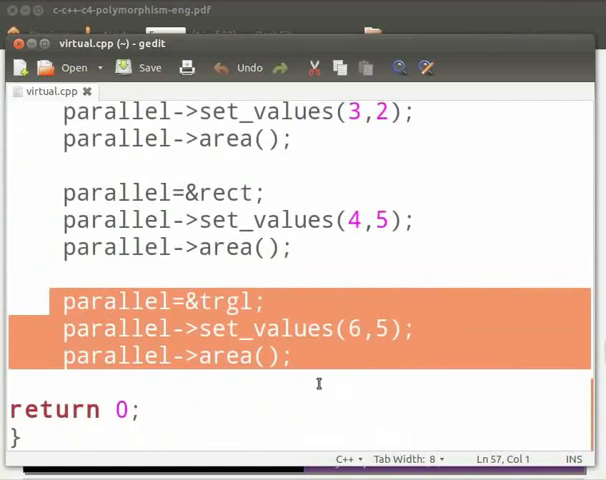
pyautogui.moveTo(112, 300)
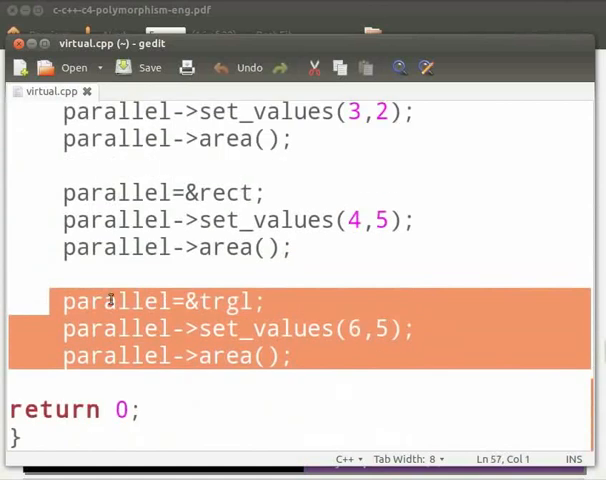
pyautogui.moveTo(256, 318)
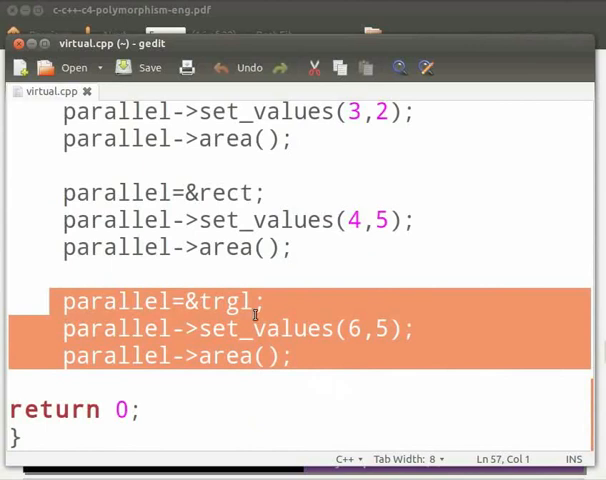
pyautogui.moveTo(268, 306)
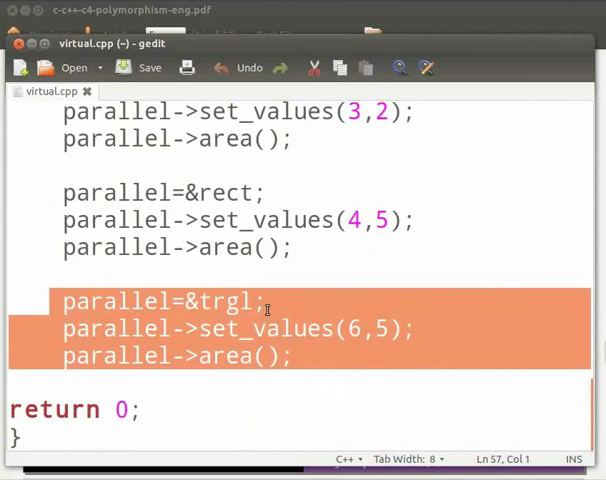
pyautogui.moveTo(284, 336)
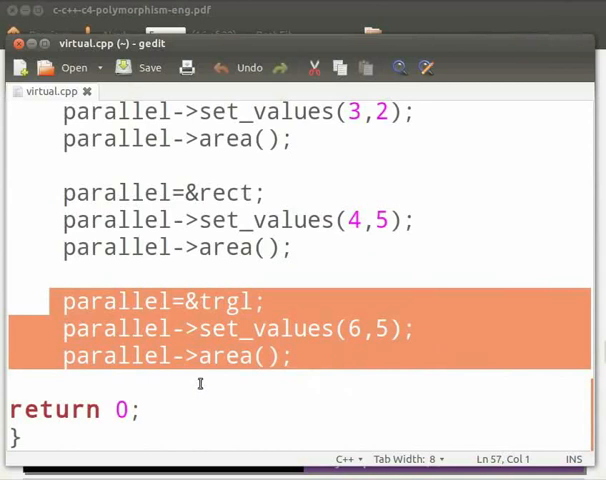
pyautogui.click(12, 408)
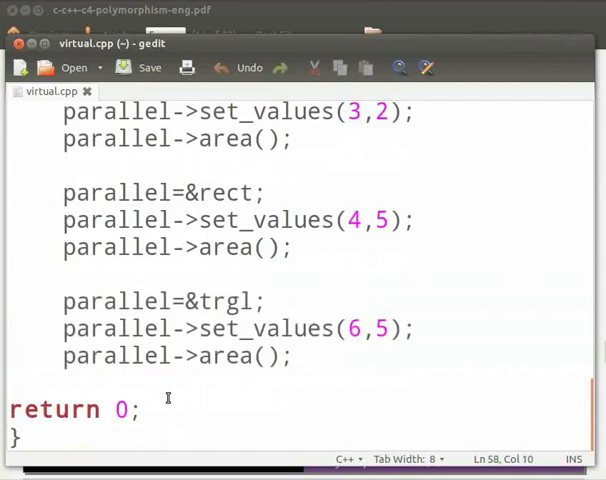
pyautogui.click(144, 410)
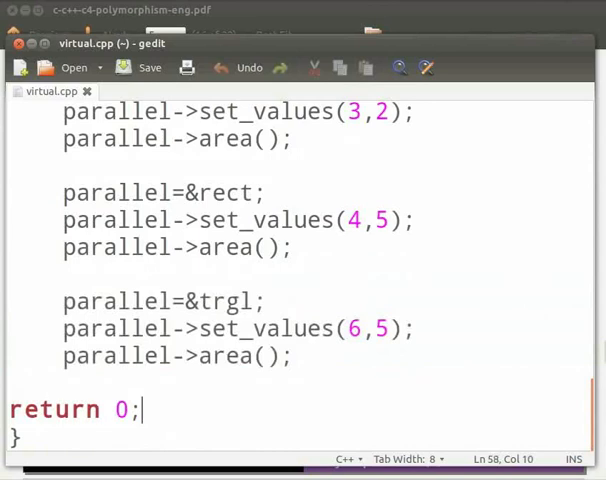
# Step: Compile with g++ virtual.cpp -o vir in the terminal
pyautogui.write('g')
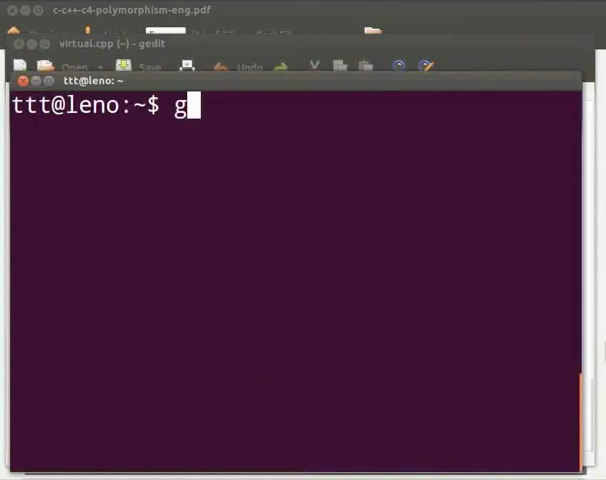
pyautogui.write('++')
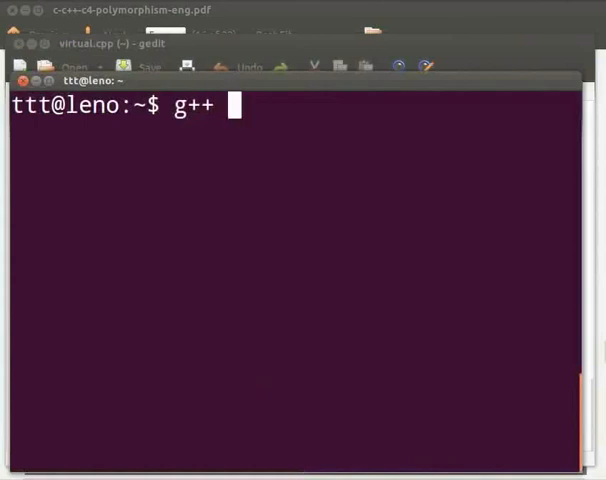
pyautogui.write('virtual')
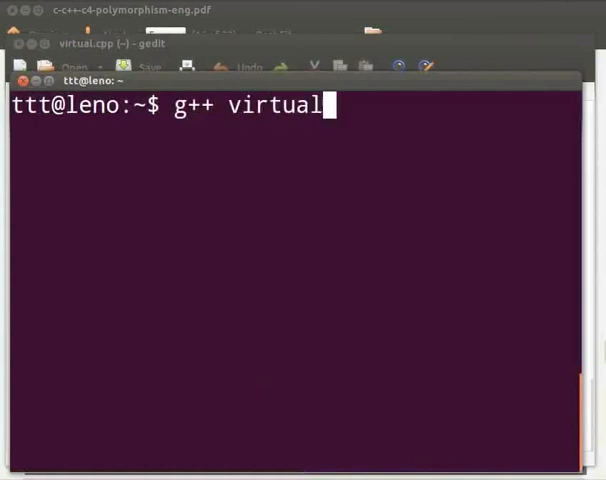
pyautogui.write('.cpp -o')
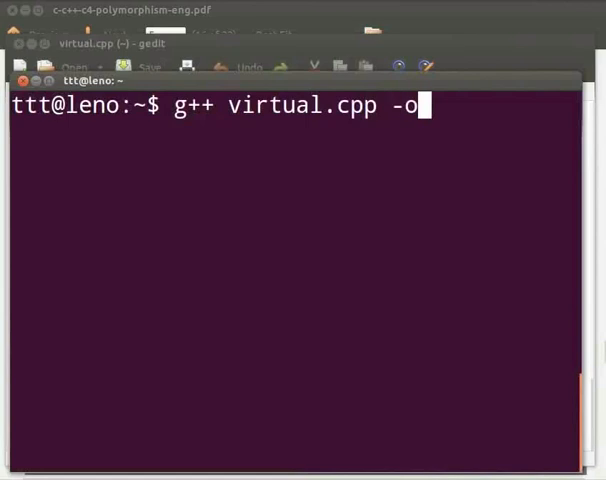
pyautogui.write('vir')
pyautogui.write('.')
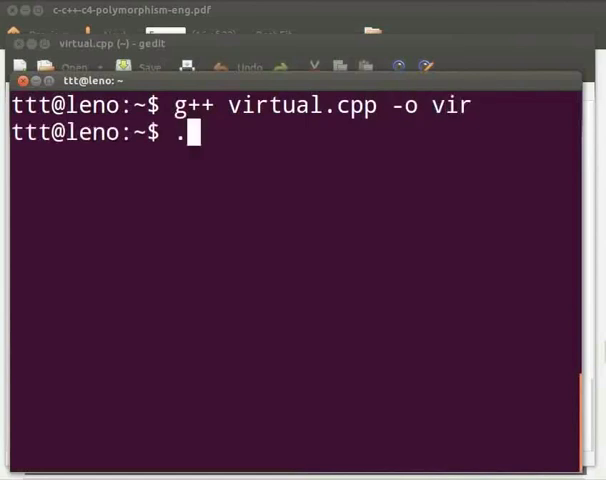
# Step: Run ./vir to print the areas 6, 20 and 15
pyautogui.write('/vir')
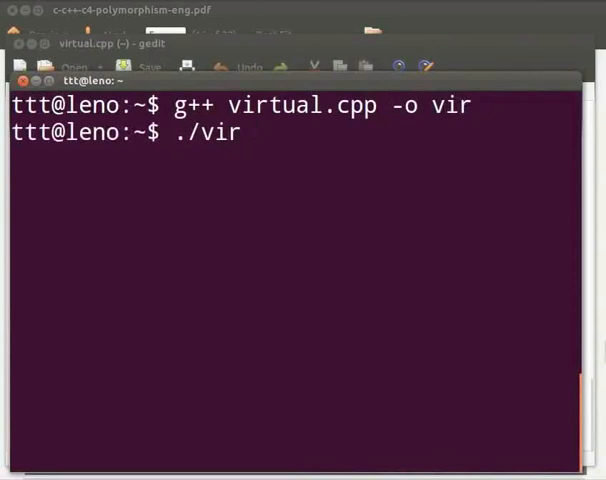
pyautogui.press('Return')
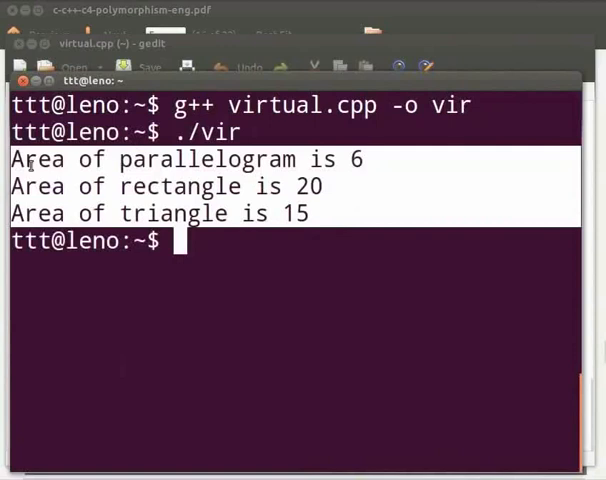
pyautogui.moveTo(400, 168)
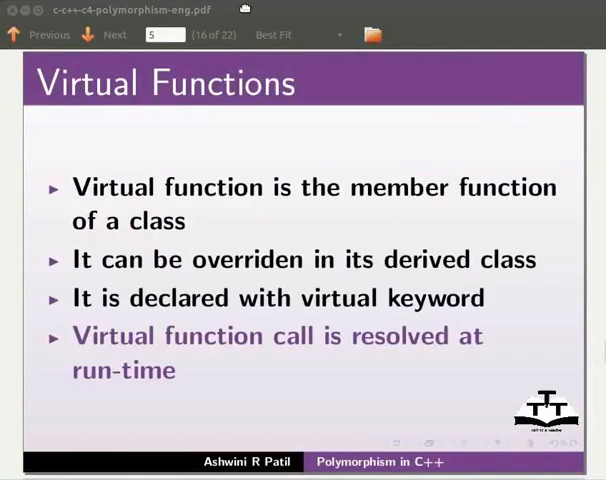
# Step: Advance through the Summary and Assignment slides to About the Spoken Tutorial Project
pyautogui.click(114, 34)
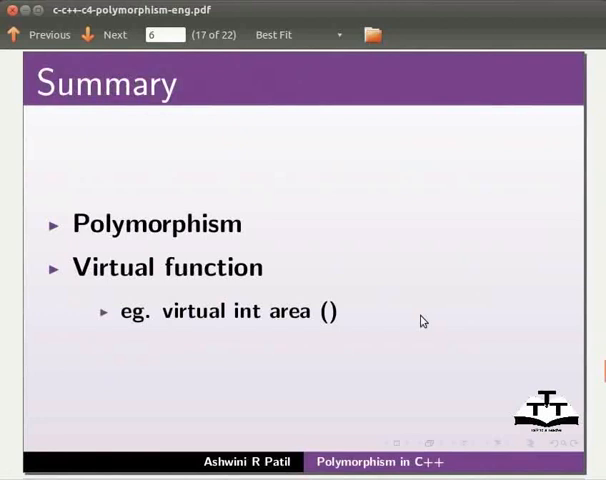
pyautogui.click(104, 34)
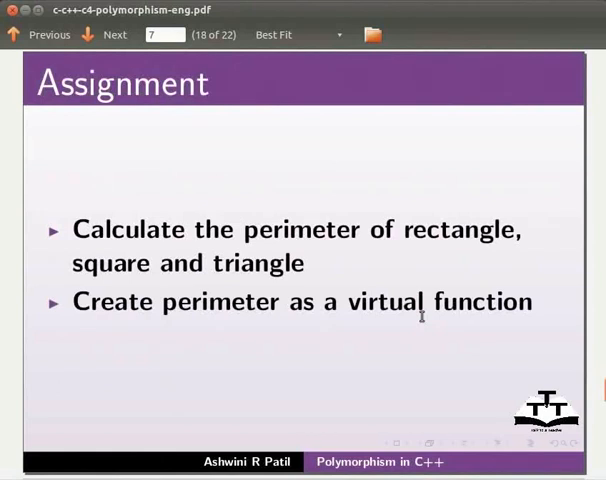
pyautogui.click(106, 36)
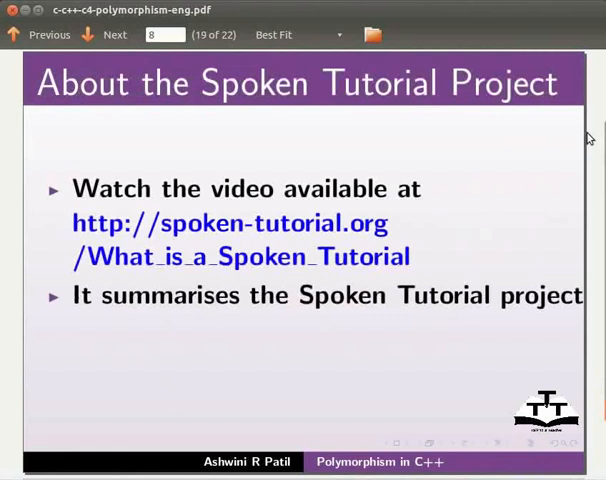
# Step: Advance through the Spoken Tutorial Workshops slide to the final Acknowledgements slide
pyautogui.click(114, 34)
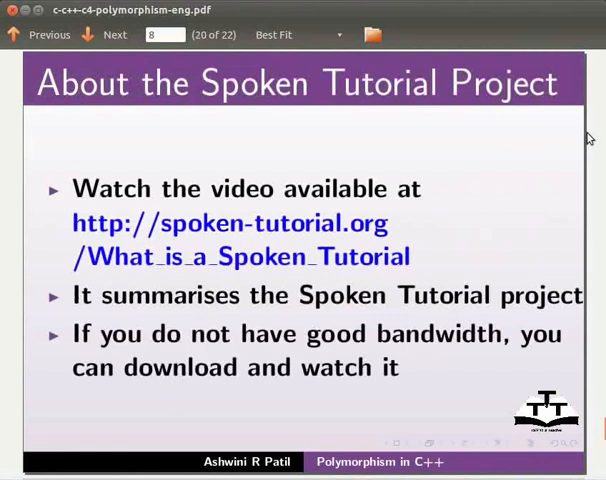
pyautogui.click(108, 34)
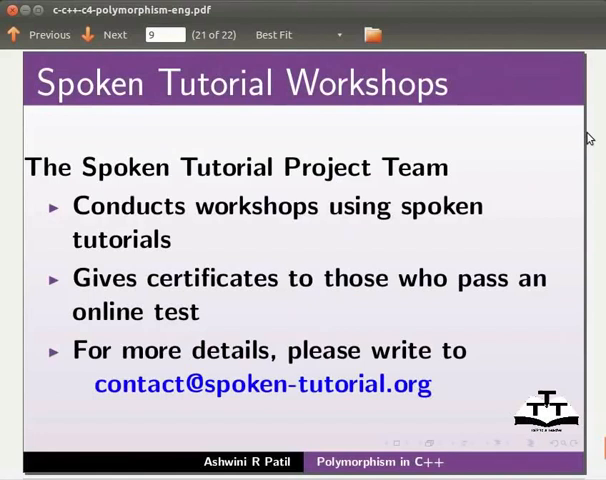
pyautogui.click(108, 34)
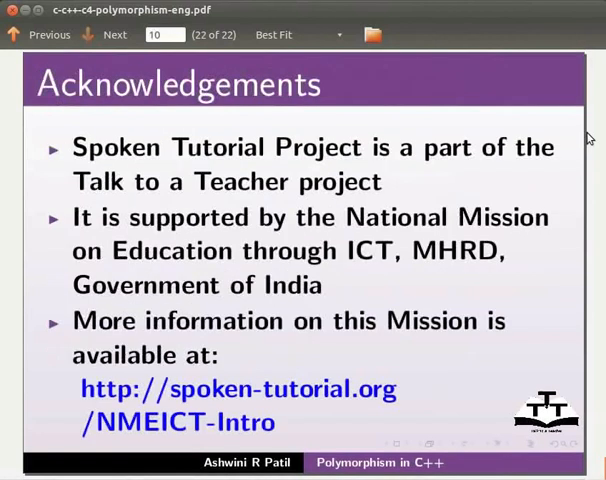